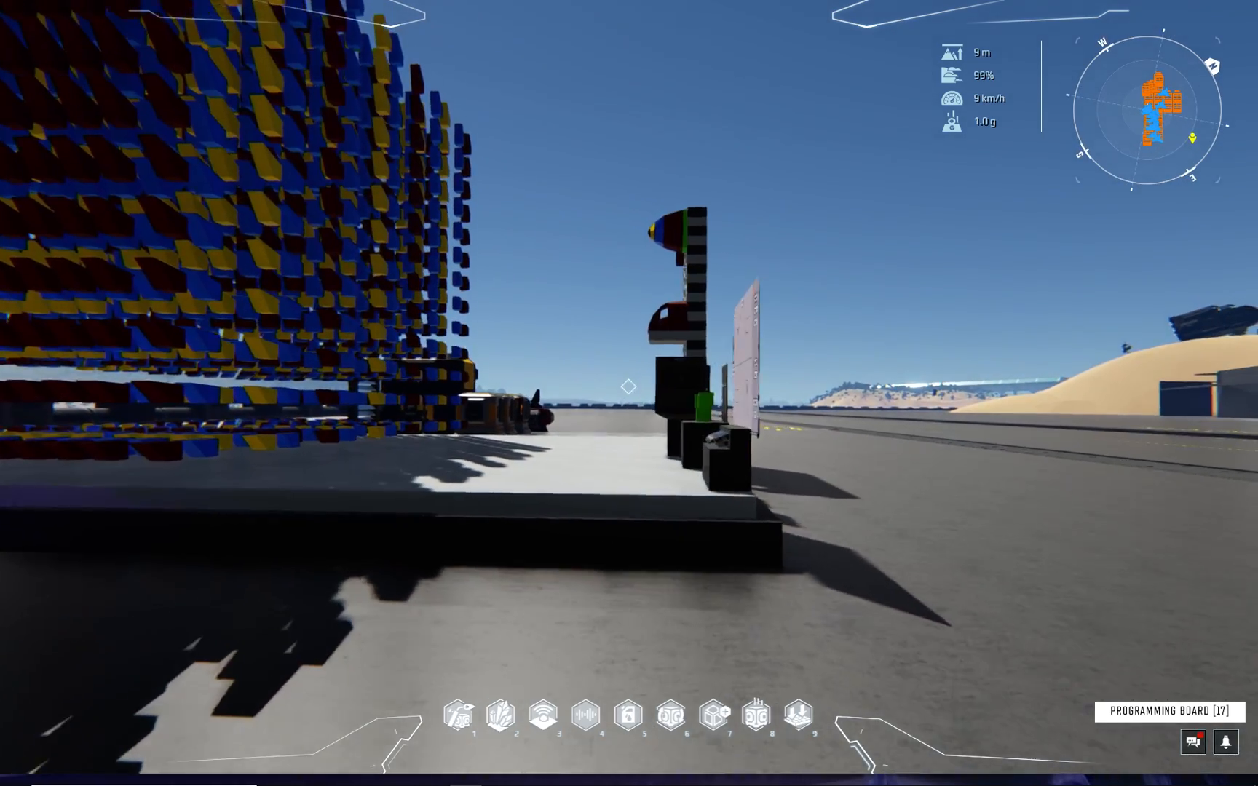
mouse_move(629, 384)
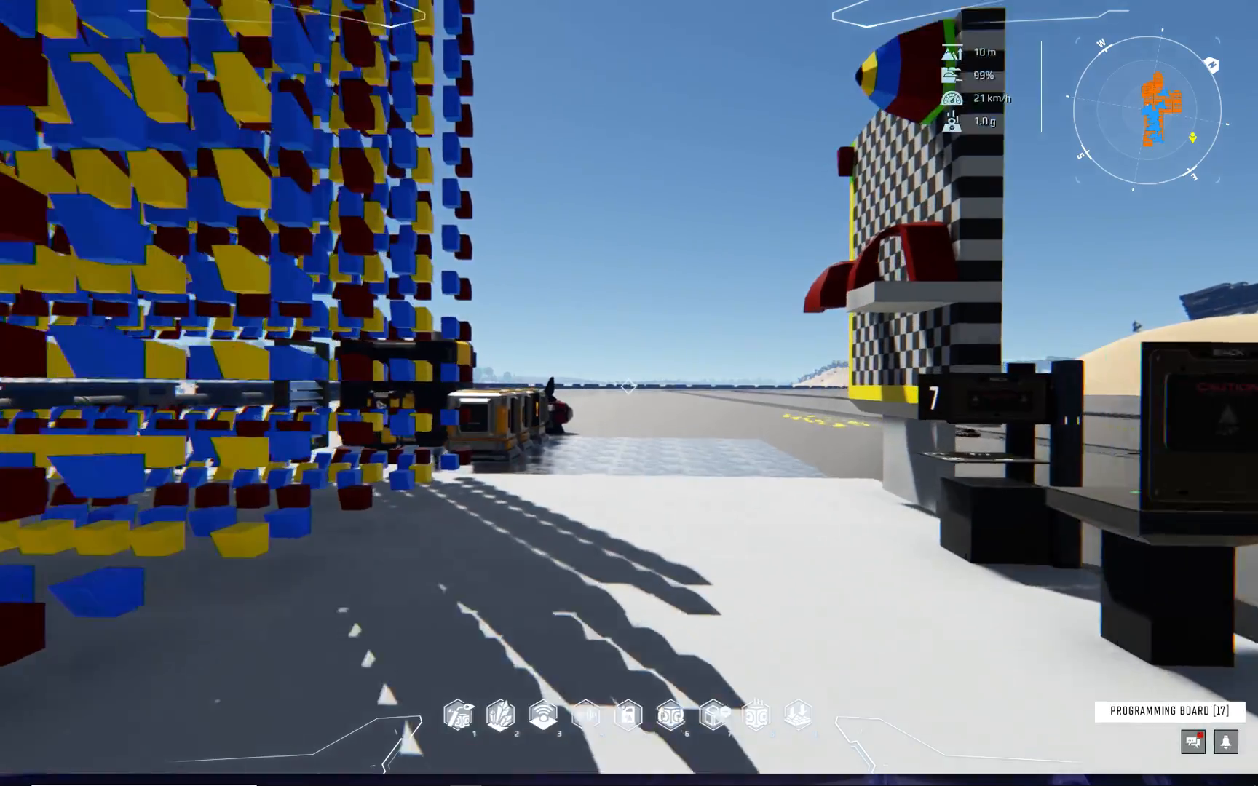
mouse_move(629, 393)
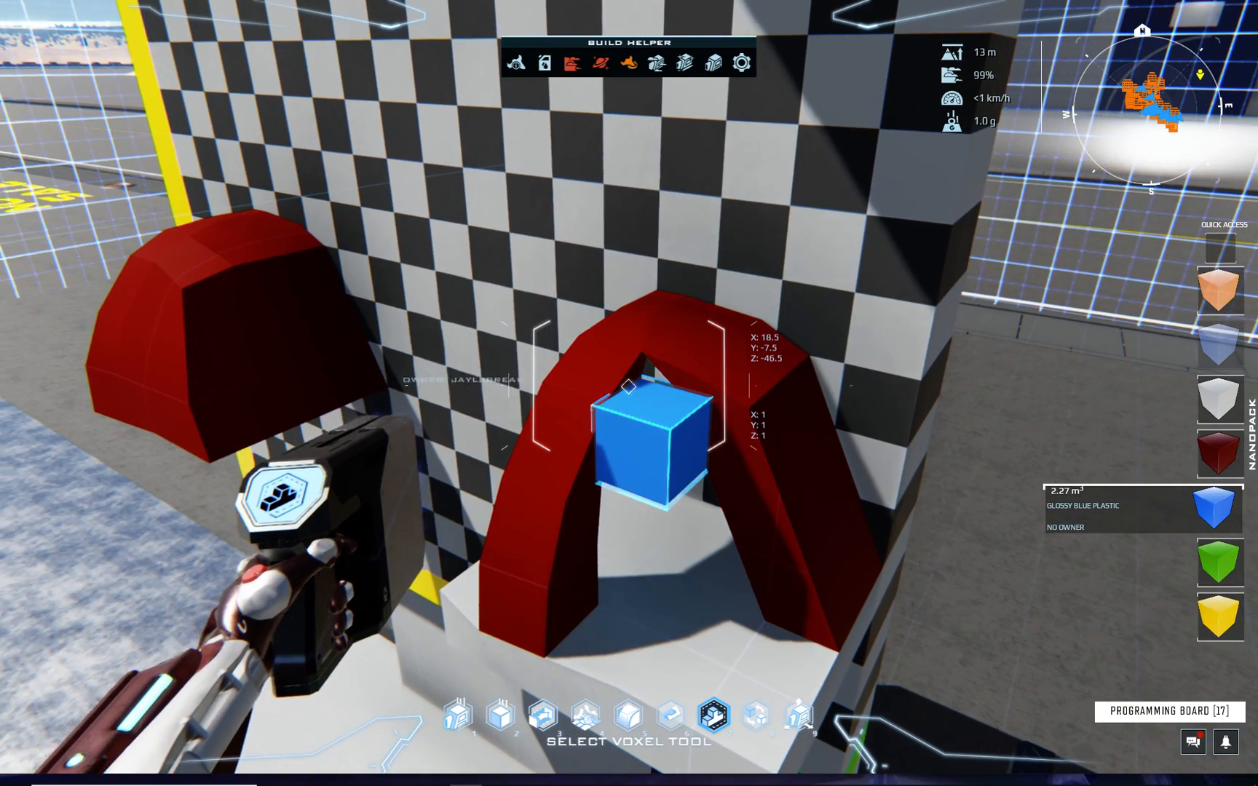
mouse_move(629, 394)
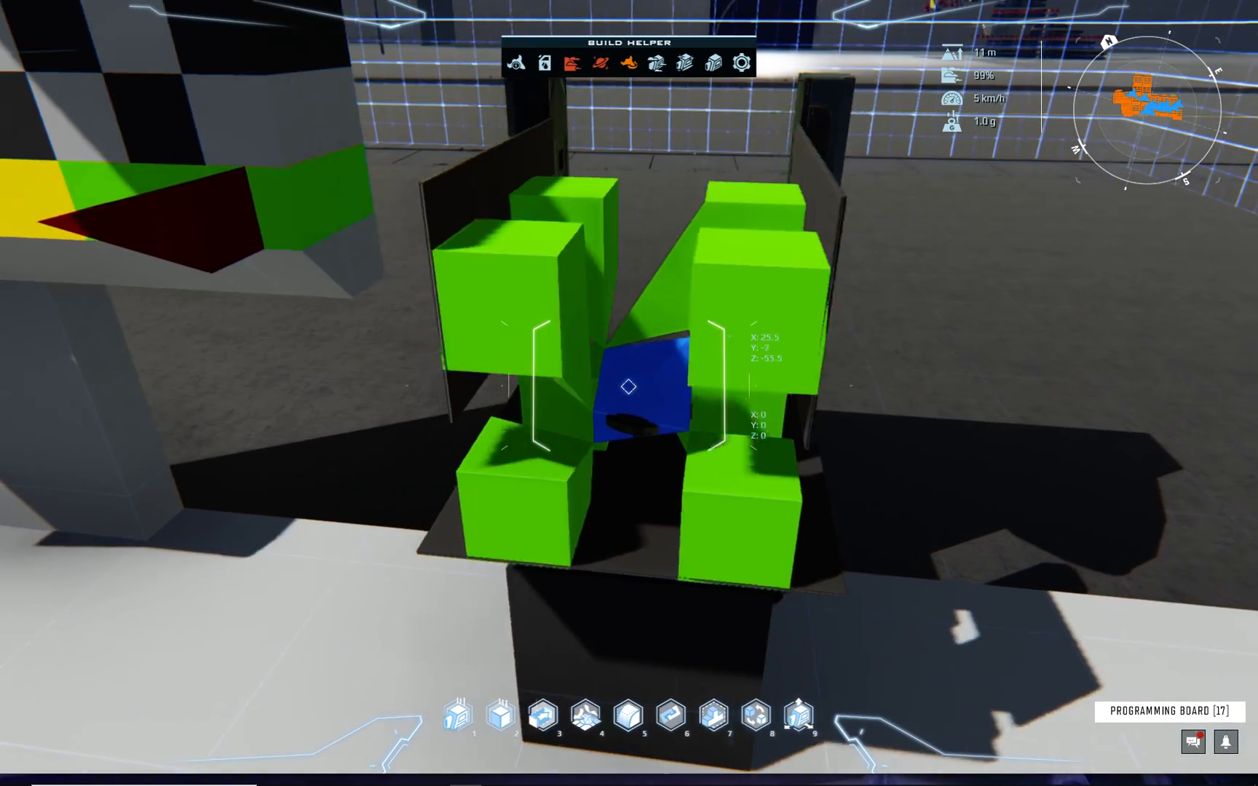
Activate the reactor's screen to show the vertex editor with front and top grids
left_click(745, 717)
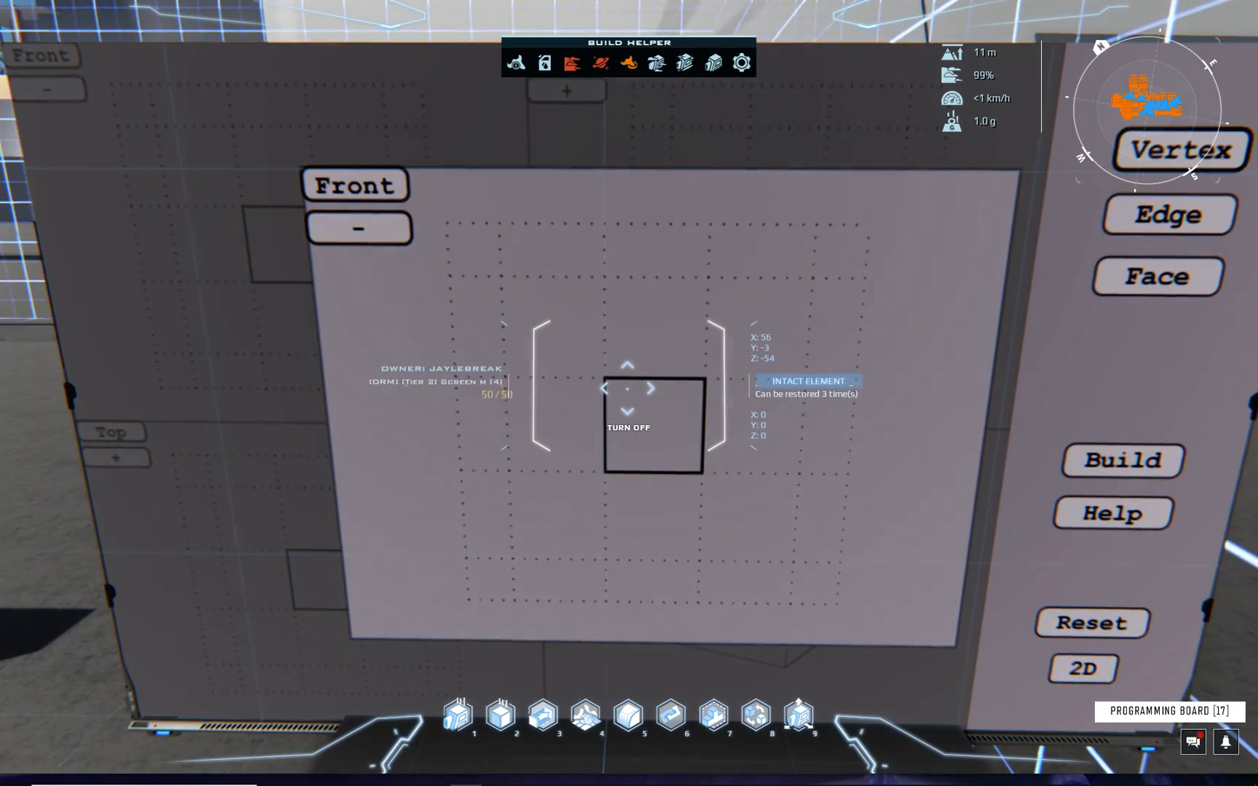
left_click(712, 714)
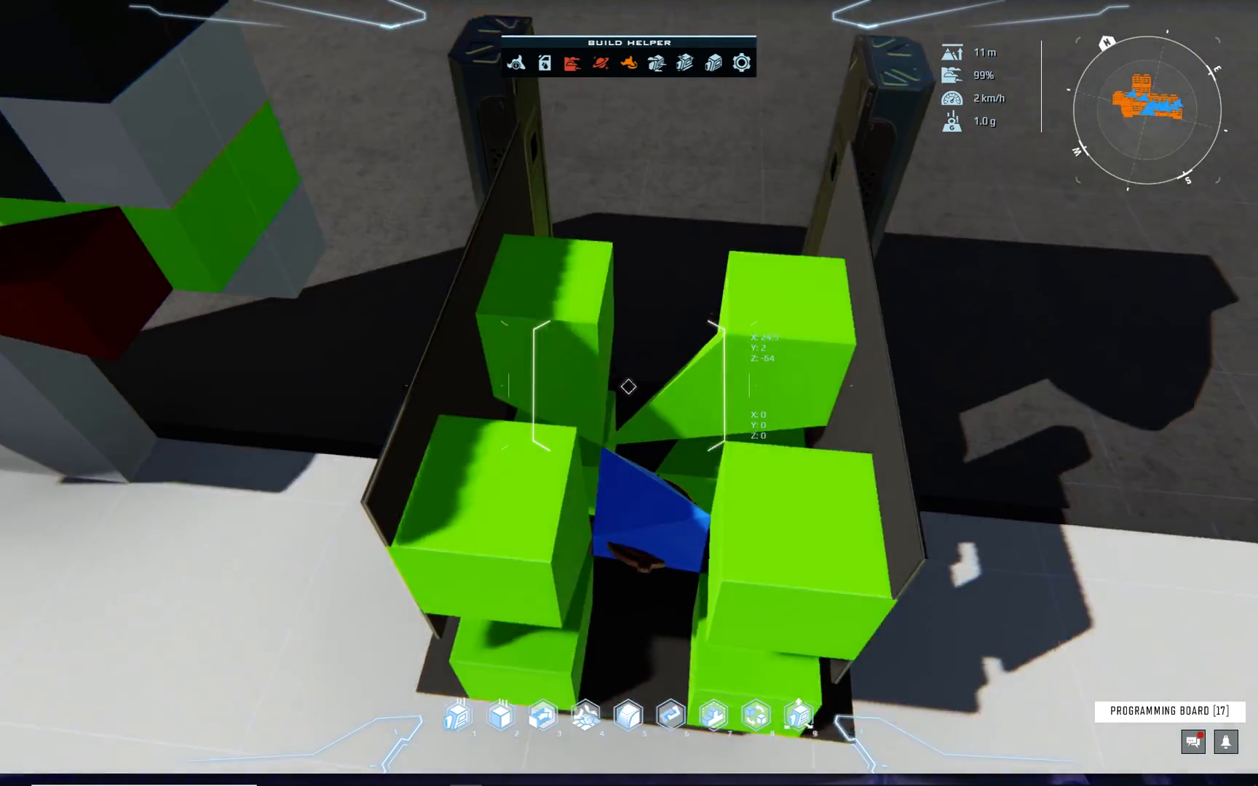
mouse_move(629, 393)
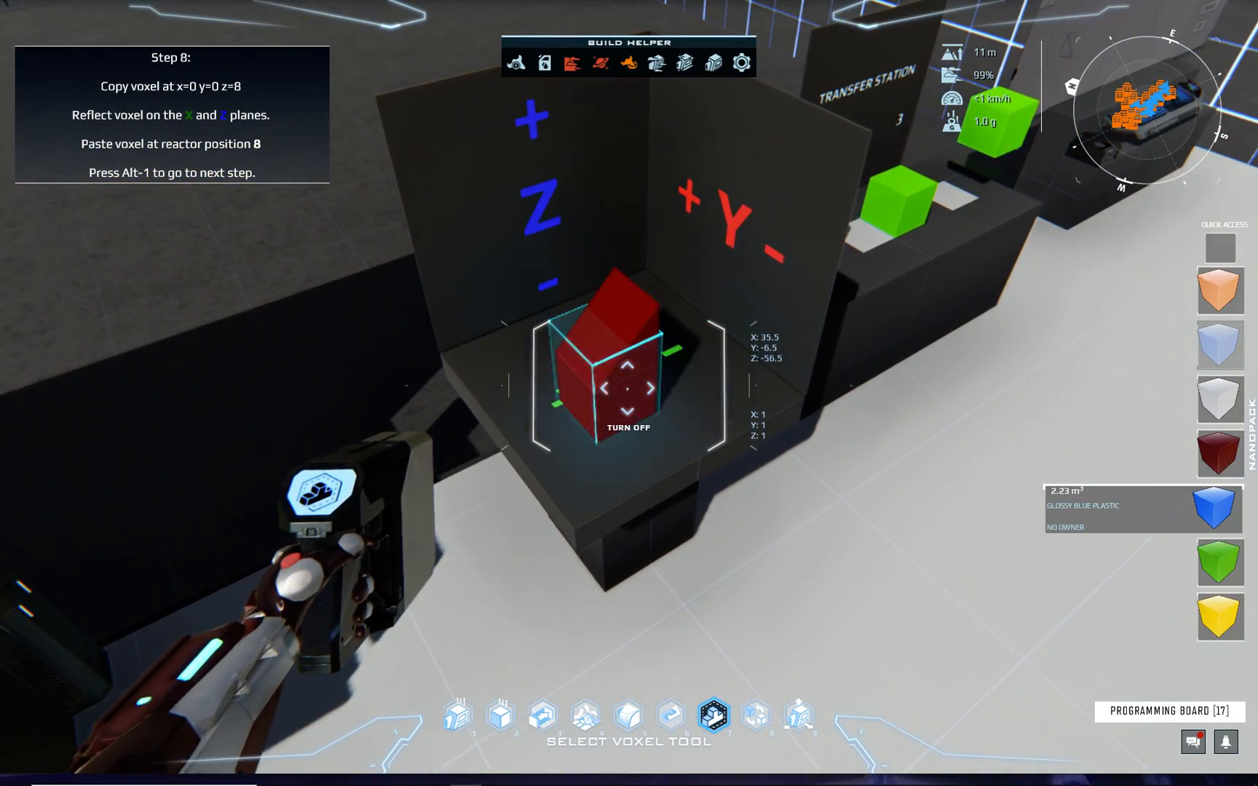
mouse_move(629, 393)
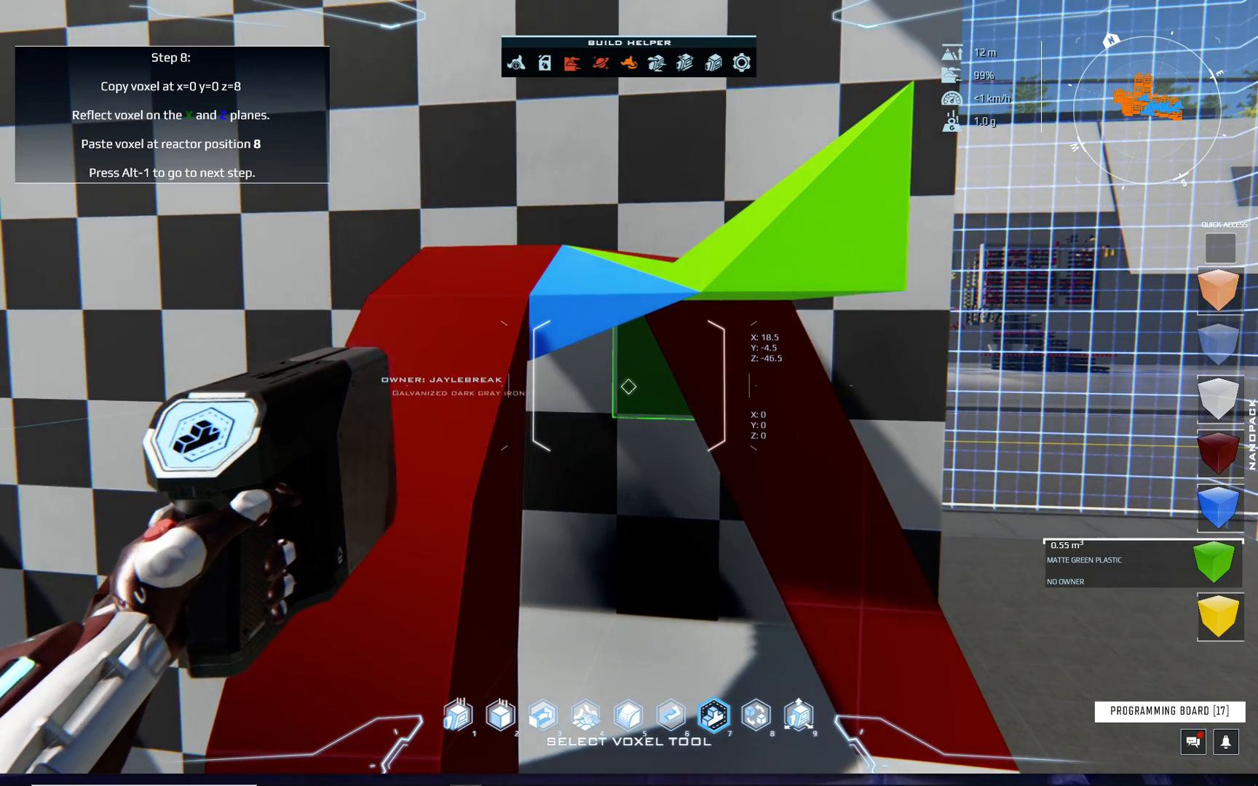
mouse_move(629, 393)
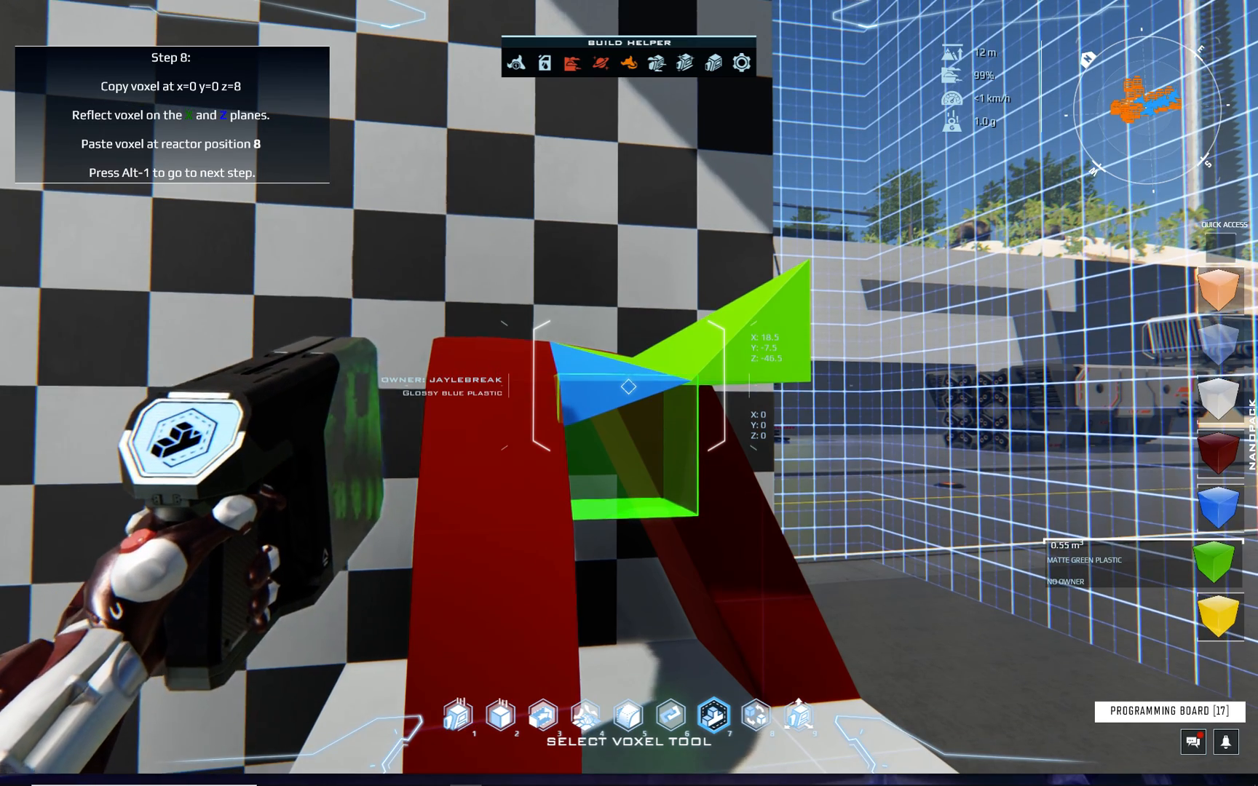
mouse_move(629, 393)
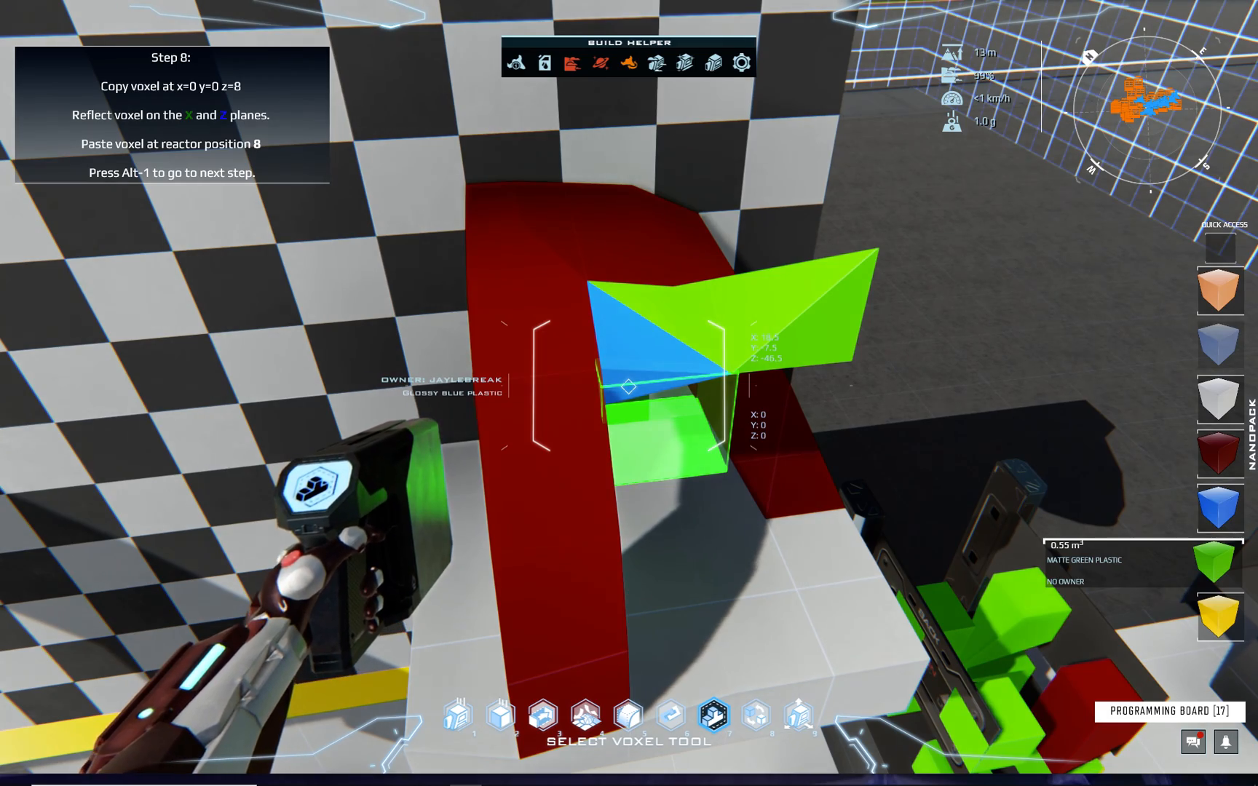
mouse_move(629, 393)
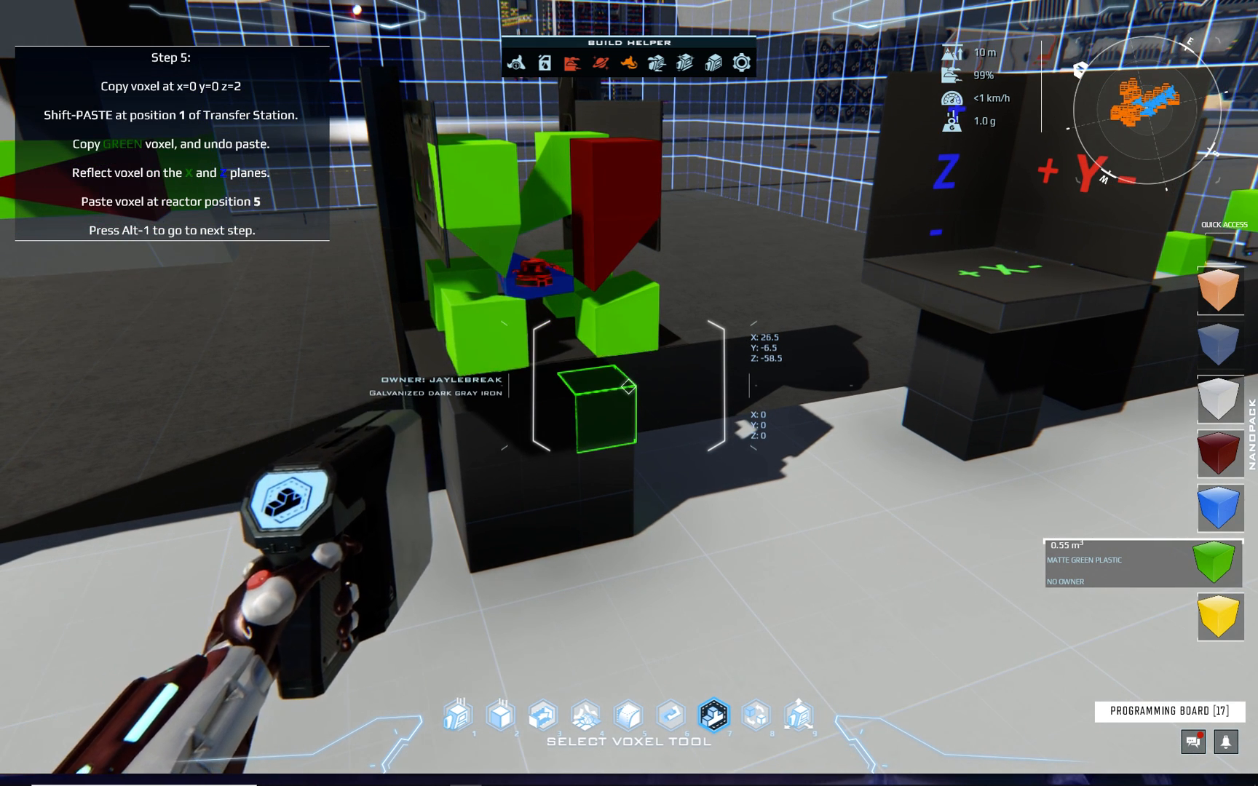
Advance the Build Helper to step 8 (Alt-1) and resume play from the Esc menu
key("alt+1")
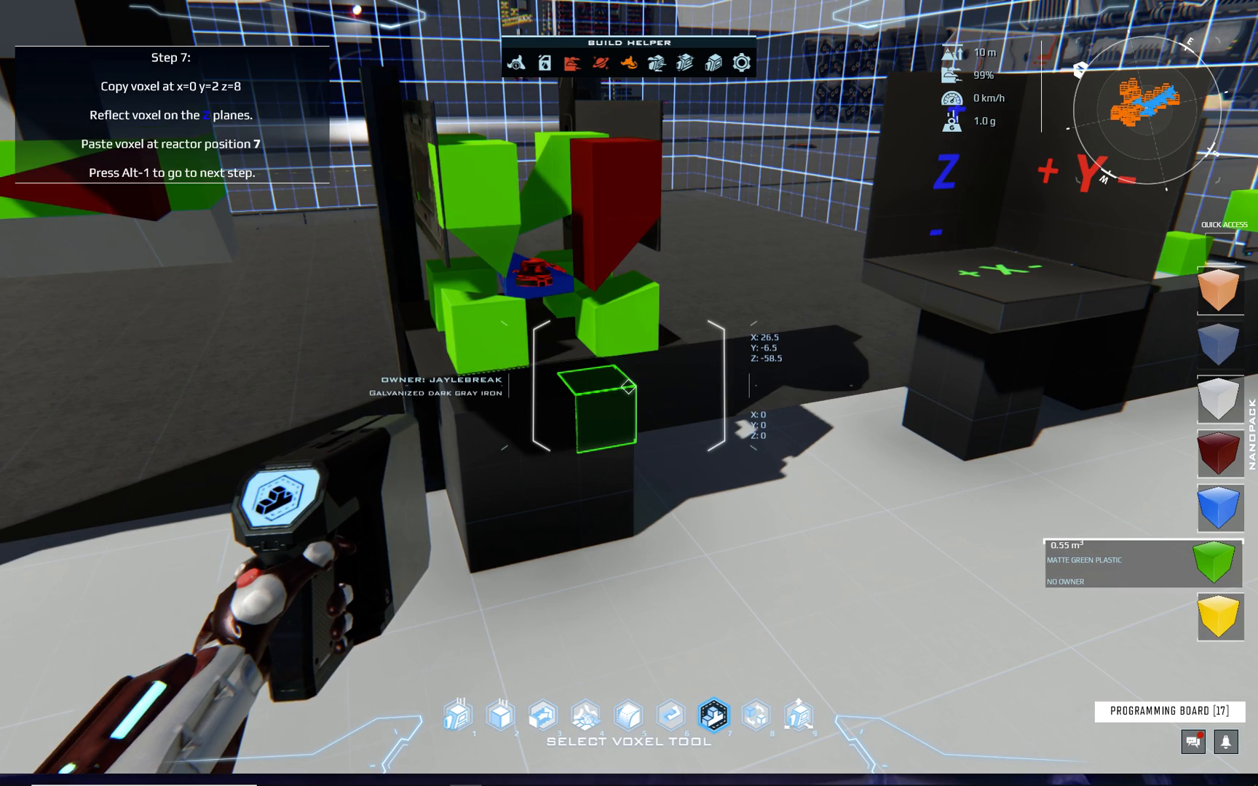
key("Escape")
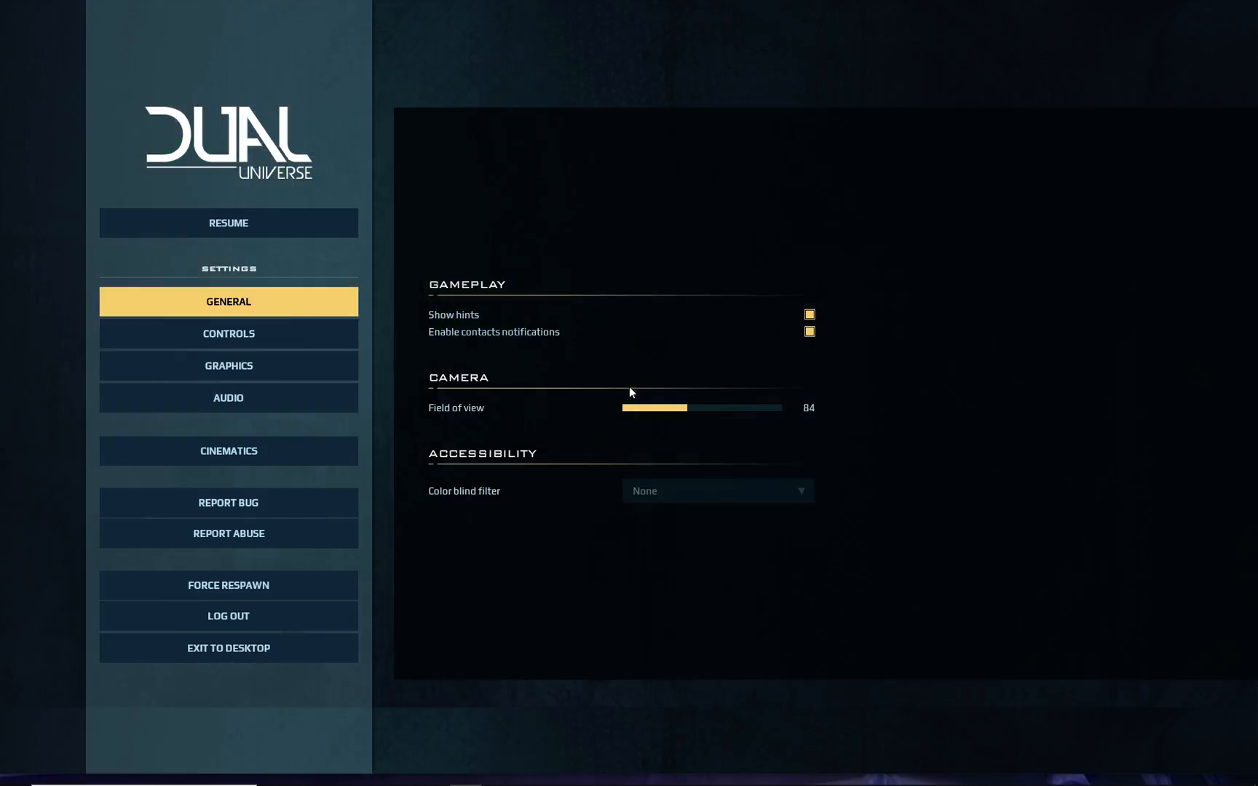
left_click(227, 223)
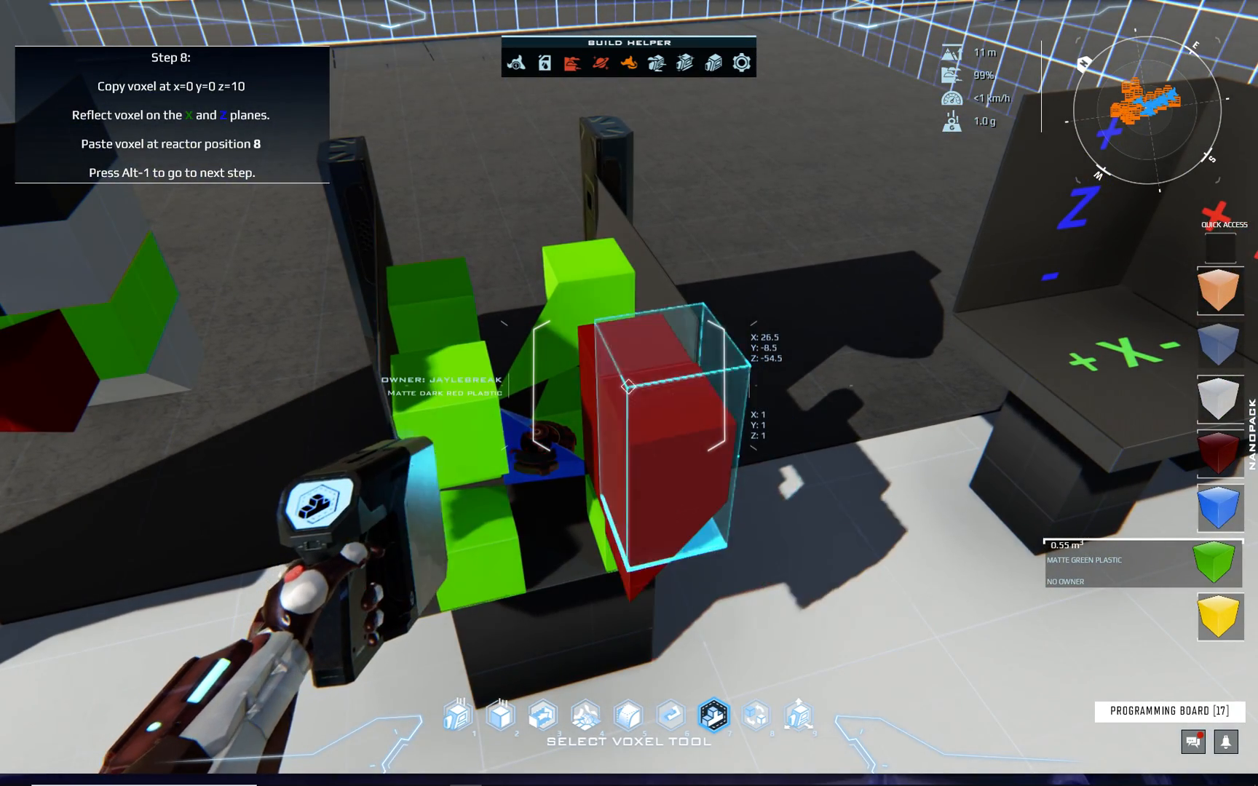
mouse_move(629, 394)
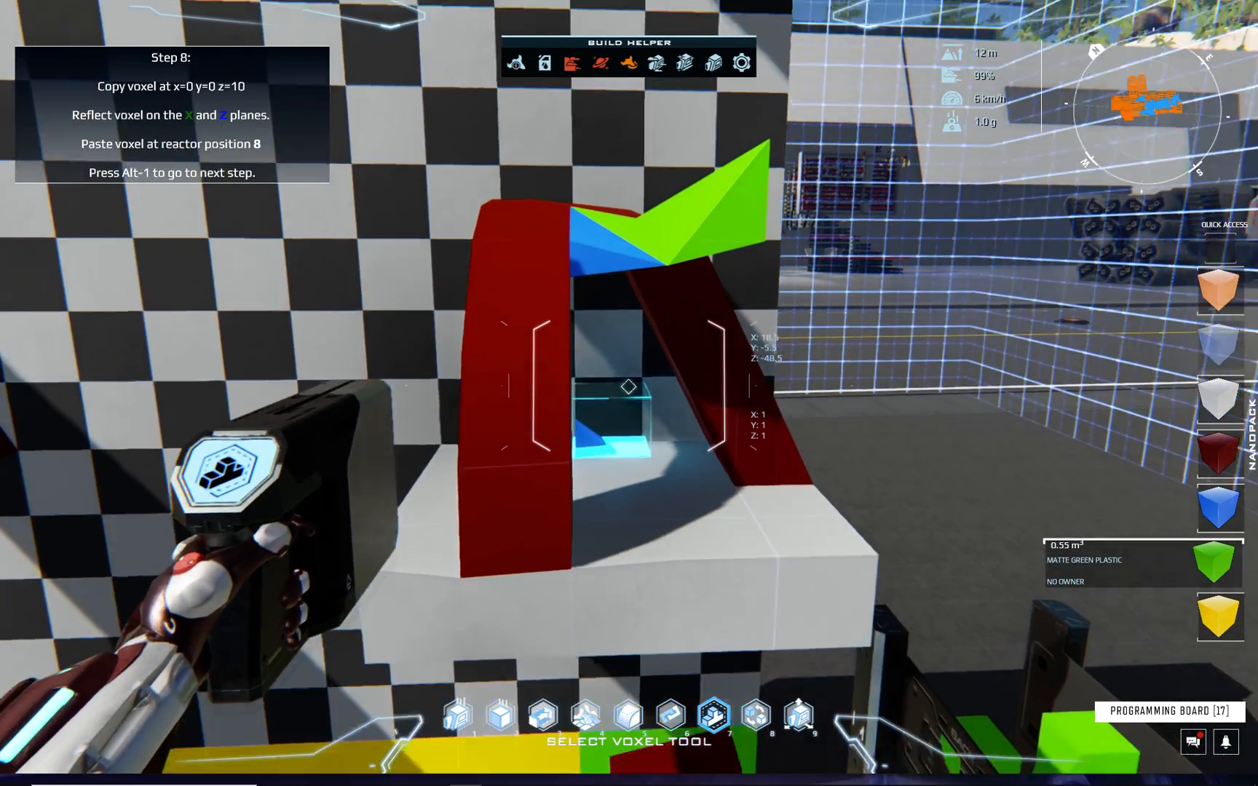
mouse_move(629, 393)
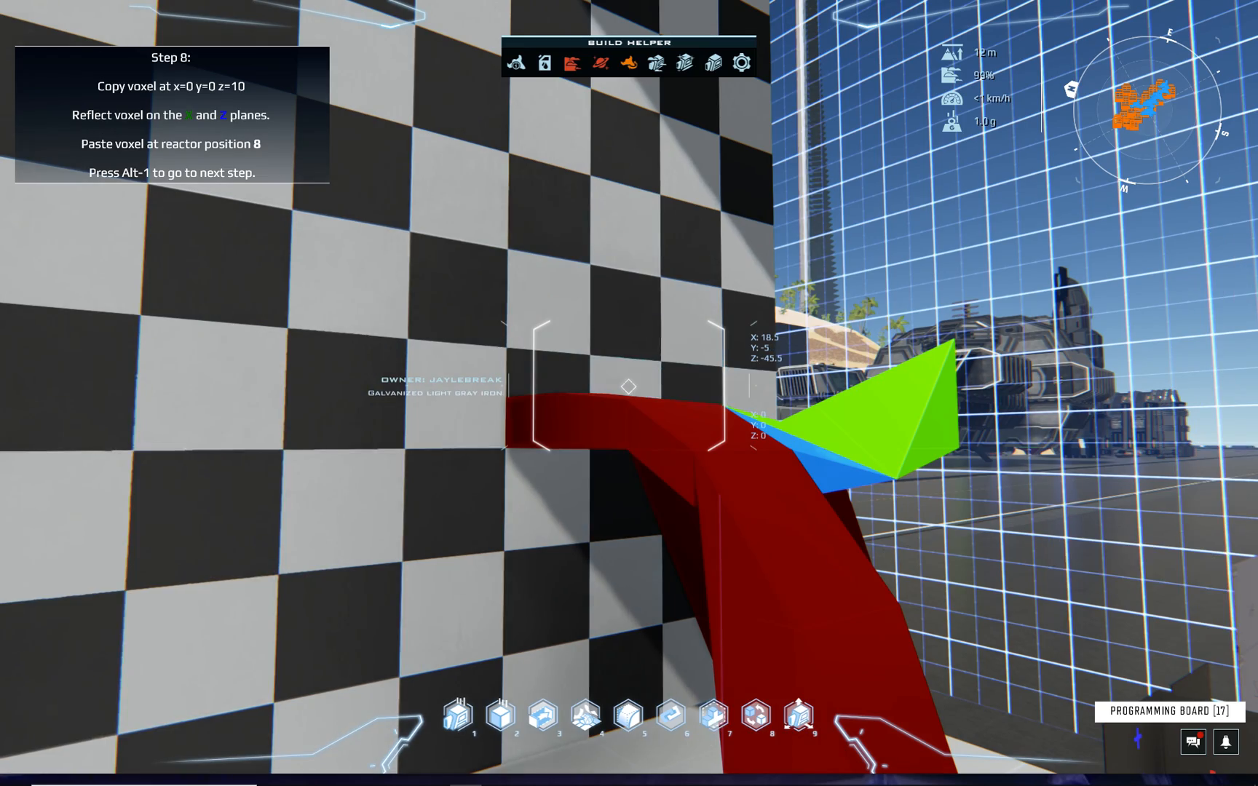
mouse_move(629, 393)
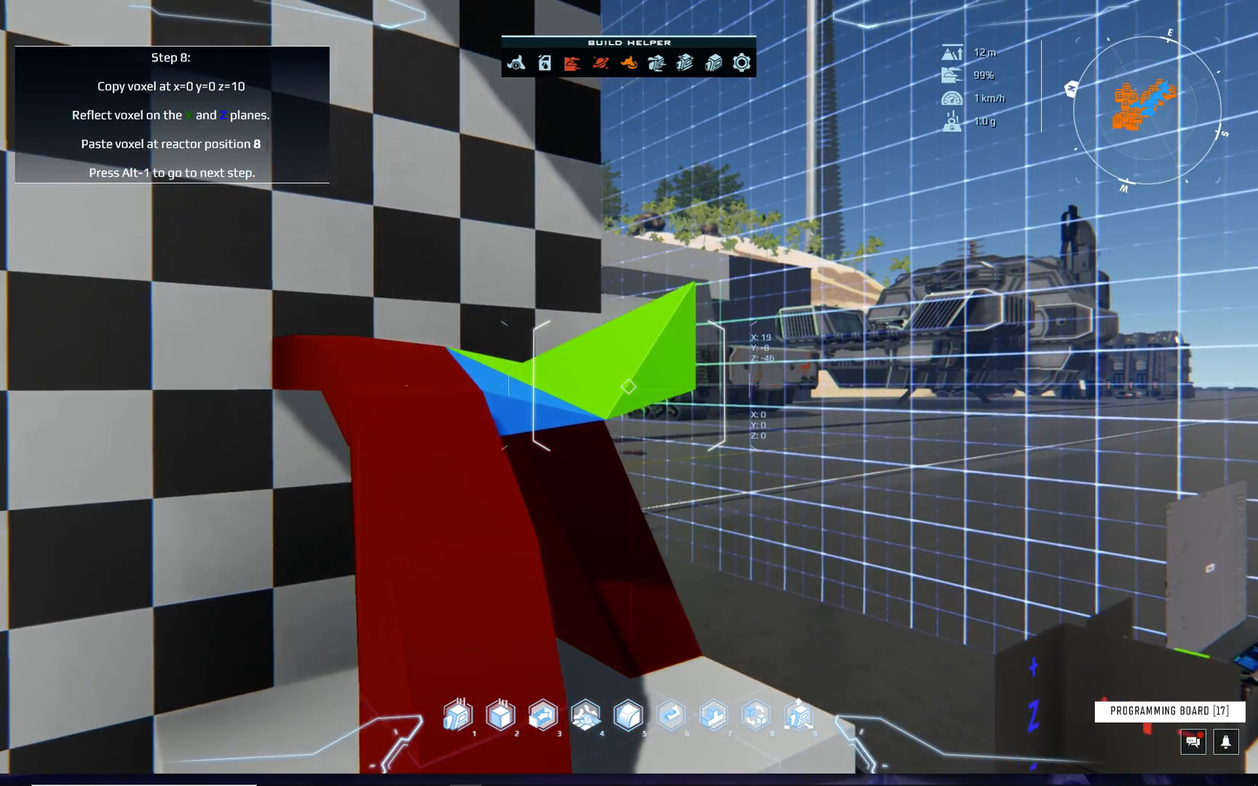